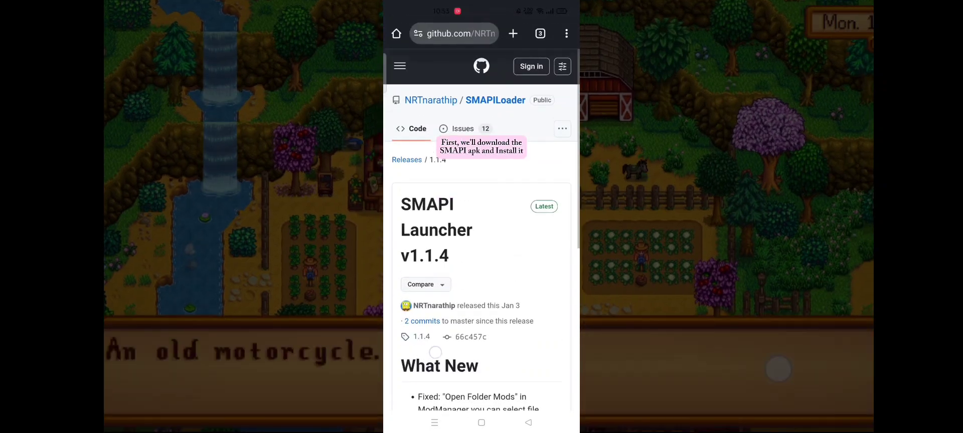
- Download the SMAPI.Launcher.v1.1.4.apk asset from GitHub, accepting the harmful-file warning
{"action": "scroll", "scroll_direction": "down", "scroll_amount": 3}
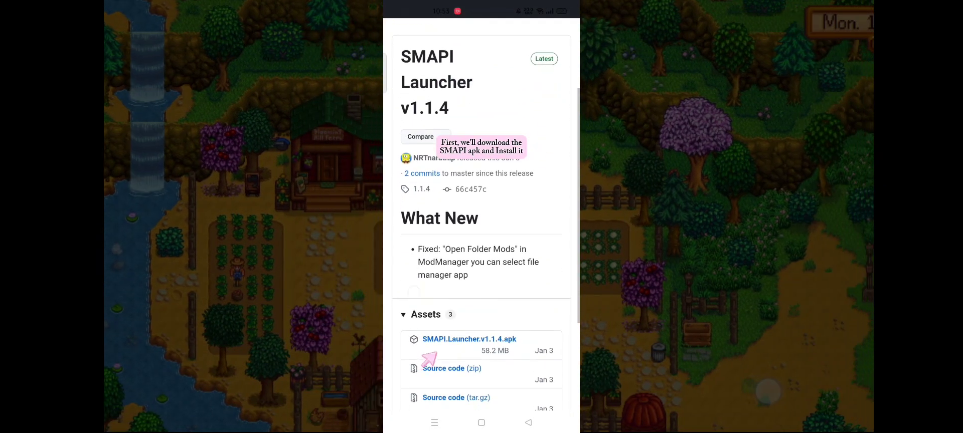
{"action": "left_click", "coordinate": [468, 339]}
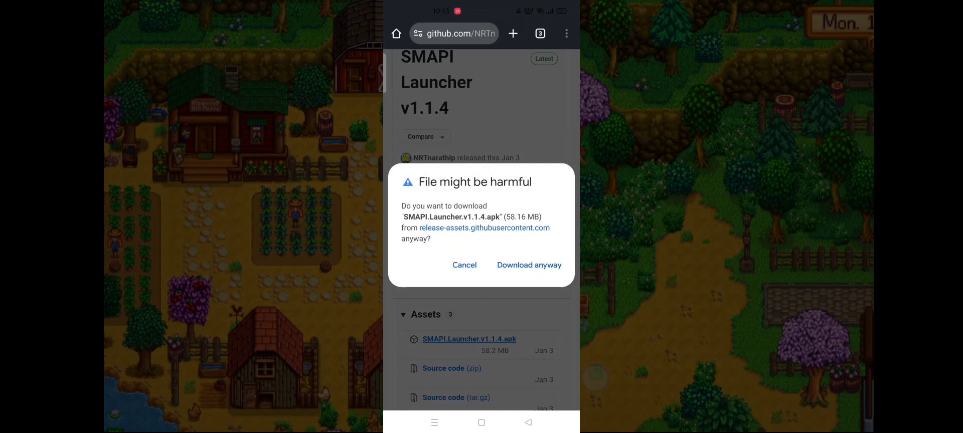
{"action": "left_click", "coordinate": [529, 265]}
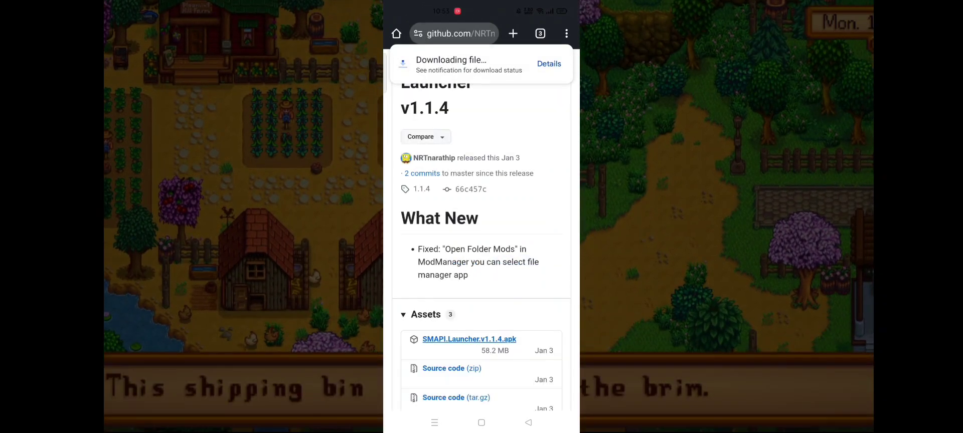
{"action": "left_click", "coordinate": [549, 64]}
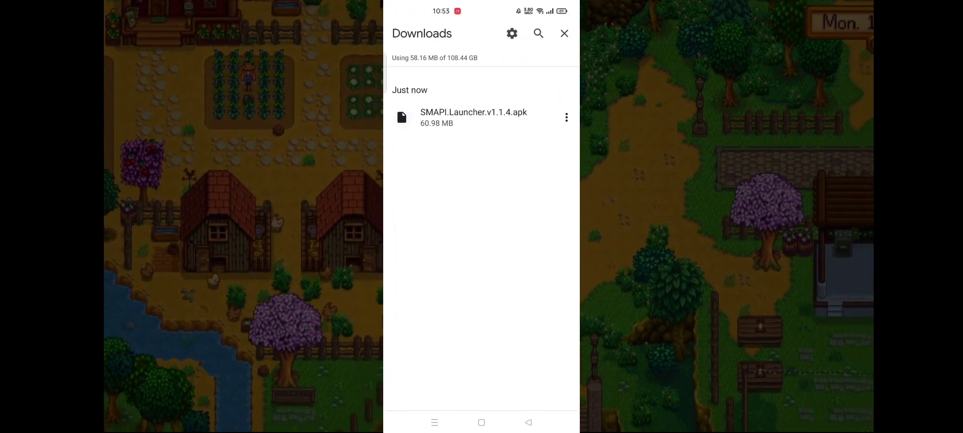
- Install the downloaded apk with Package installer and launch SMAPI Launcher
{"action": "left_click", "coordinate": [474, 118]}
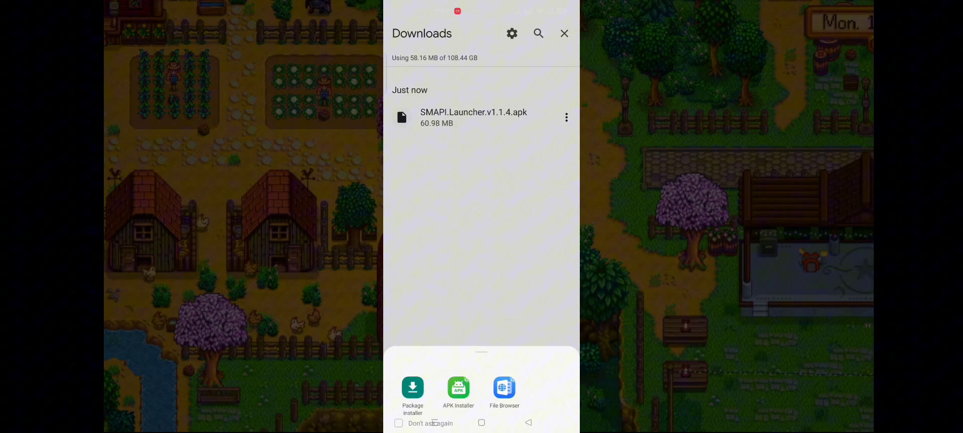
{"action": "left_click", "coordinate": [413, 391]}
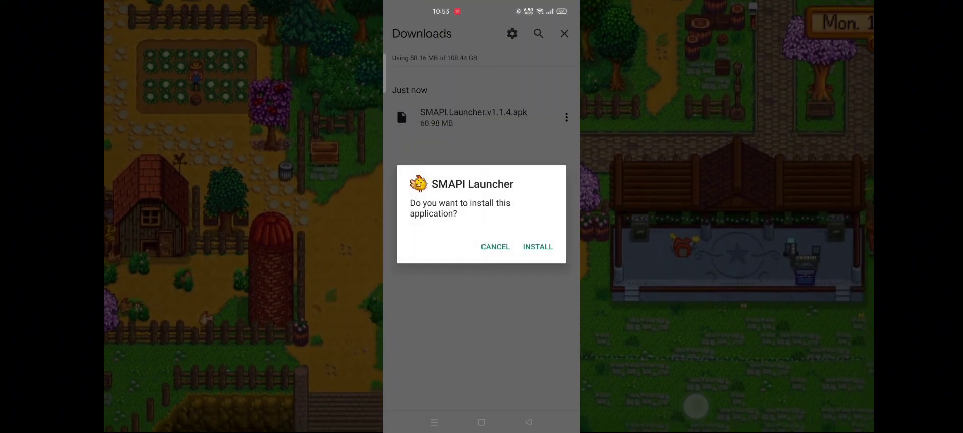
{"action": "left_click", "coordinate": [537, 245]}
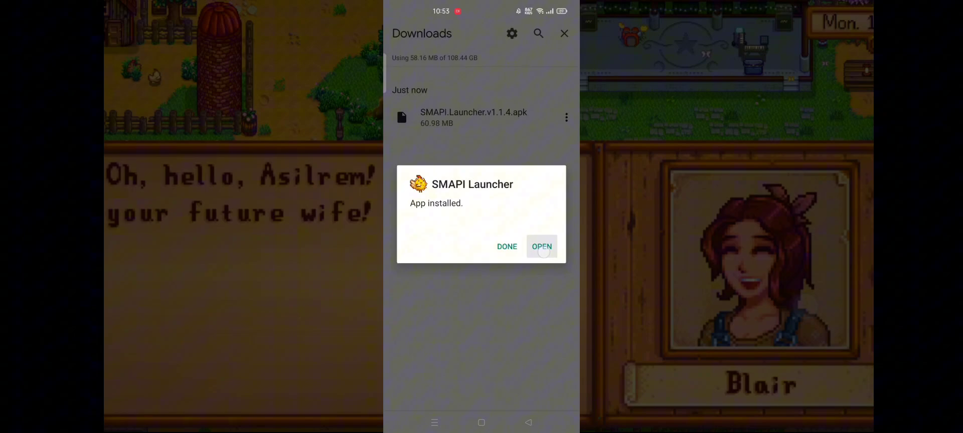
{"action": "left_click", "coordinate": [540, 246]}
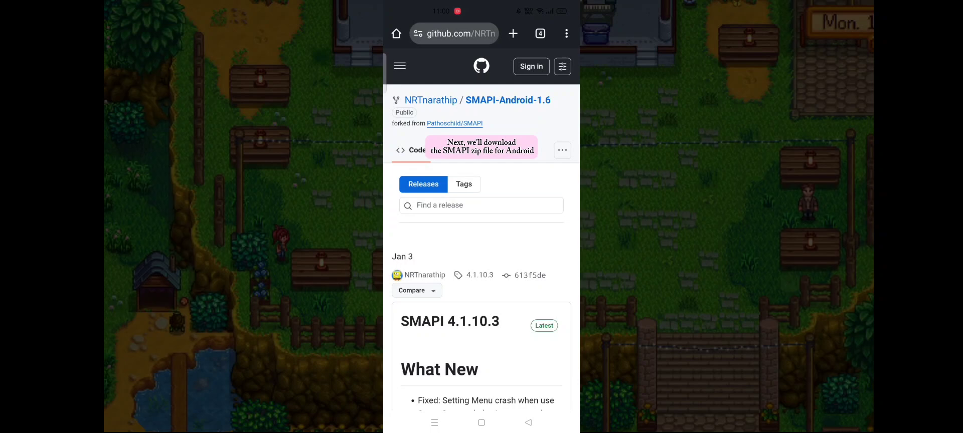
- Download the SMAPI-4.1.10.3 zip asset from the release's Assets list
{"action": "scroll", "scroll_direction": "down", "scroll_amount": 3}
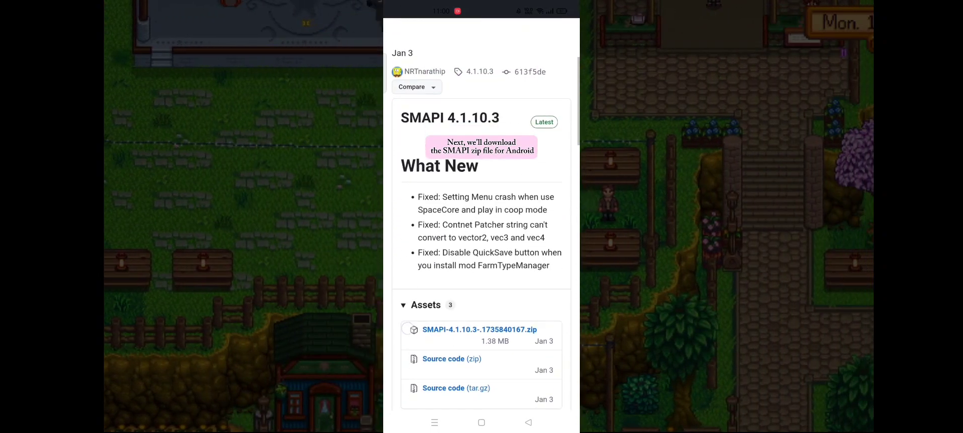
{"action": "left_click", "coordinate": [479, 330]}
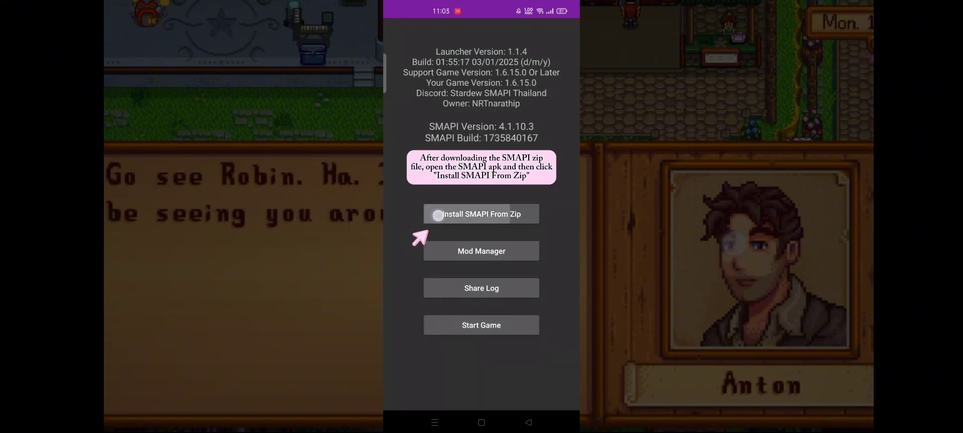
- Install SMAPI 4.1.10.3 from the downloaded zip and acknowledge the success message
{"action": "left_click", "coordinate": [481, 215]}
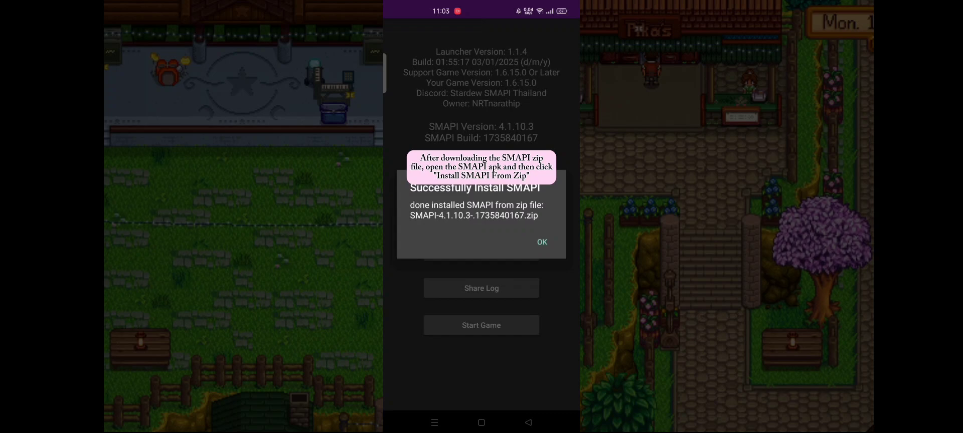
{"action": "left_click", "coordinate": [541, 242]}
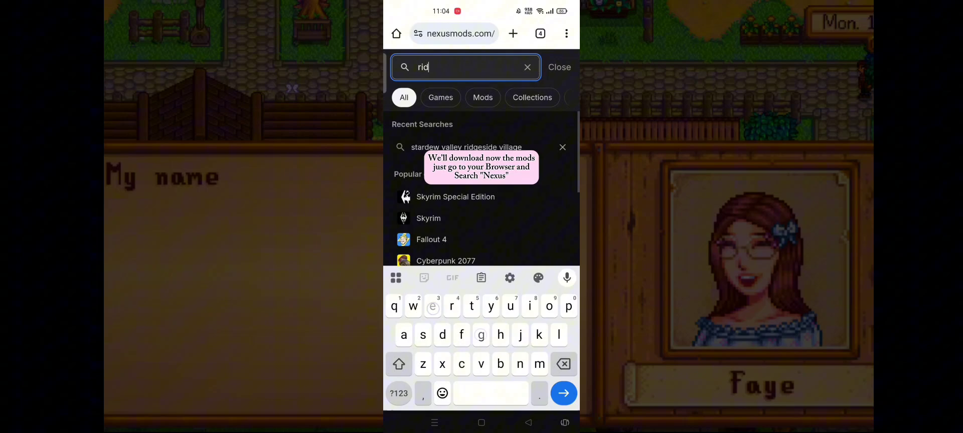
- Search 'ridgeside vill' on Nexus Mods and expand Ridgeside Village's Requirements list
{"action": "type", "text": "ridgeside vill"}
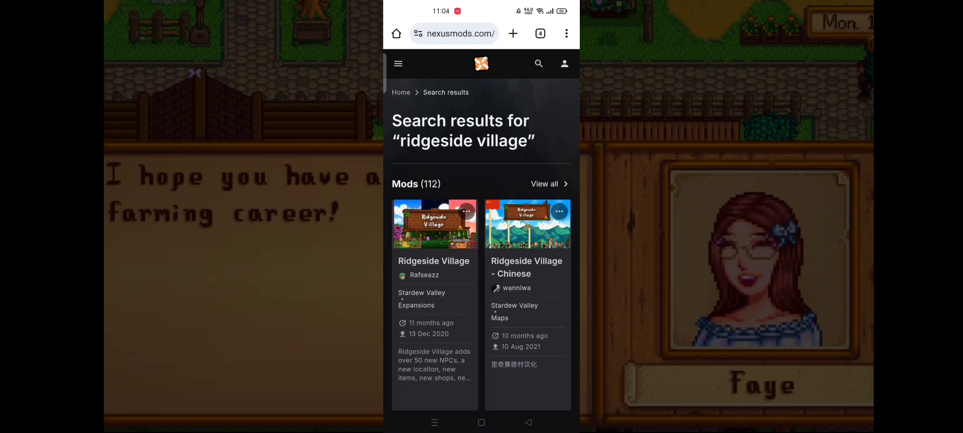
{"action": "scroll", "scroll_direction": "down", "scroll_amount": 3}
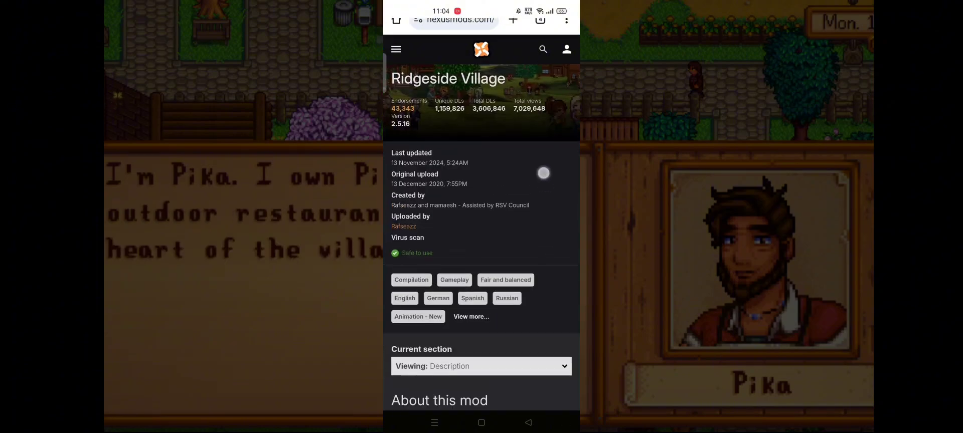
{"action": "scroll", "scroll_direction": "down", "scroll_amount": 3}
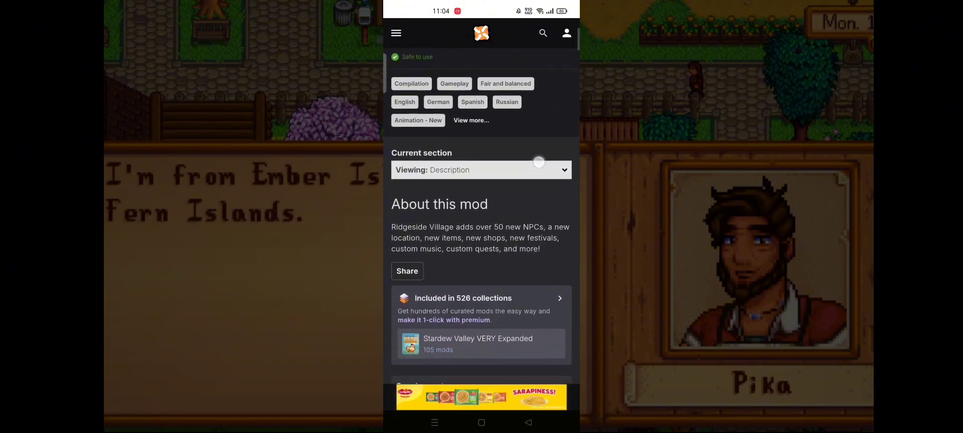
{"action": "scroll", "scroll_direction": "down", "scroll_amount": 3}
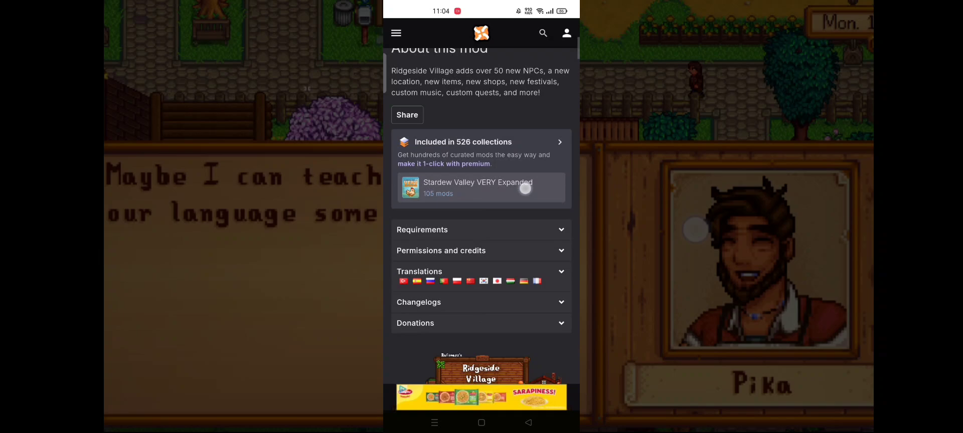
{"action": "left_click", "coordinate": [482, 230]}
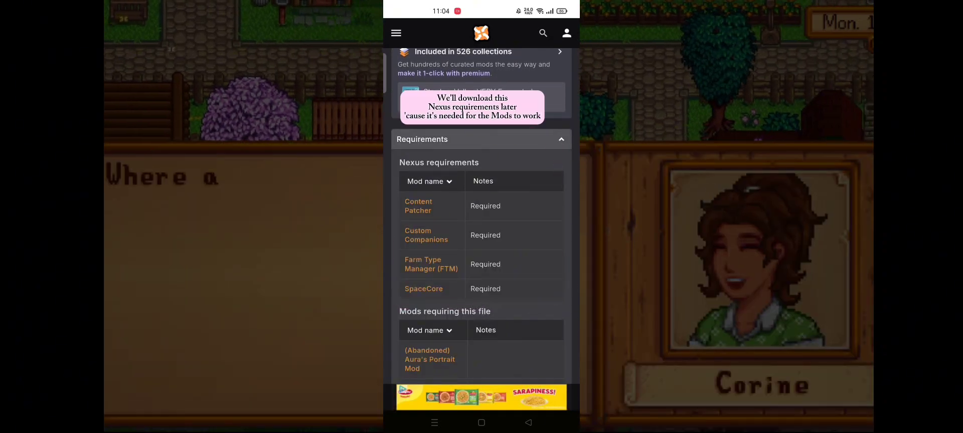
{"action": "scroll", "scroll_direction": "up", "scroll_amount": 3}
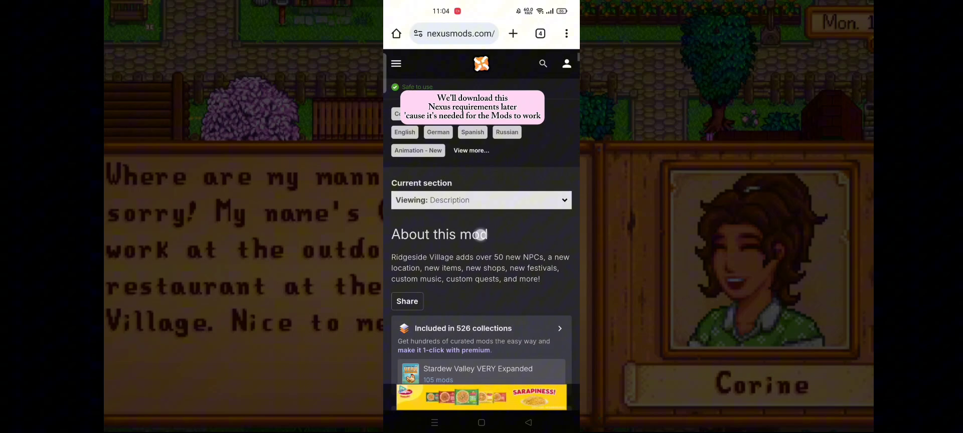
- Start the slow download of the Ridgeside Village 2.5.17 main file despite required files
{"action": "left_click", "coordinate": [480, 200]}
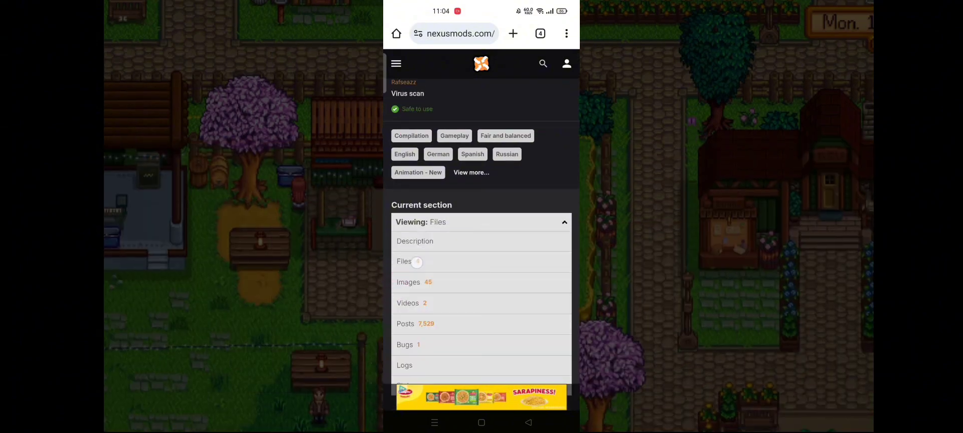
{"action": "scroll", "scroll_direction": "up", "scroll_amount": 3}
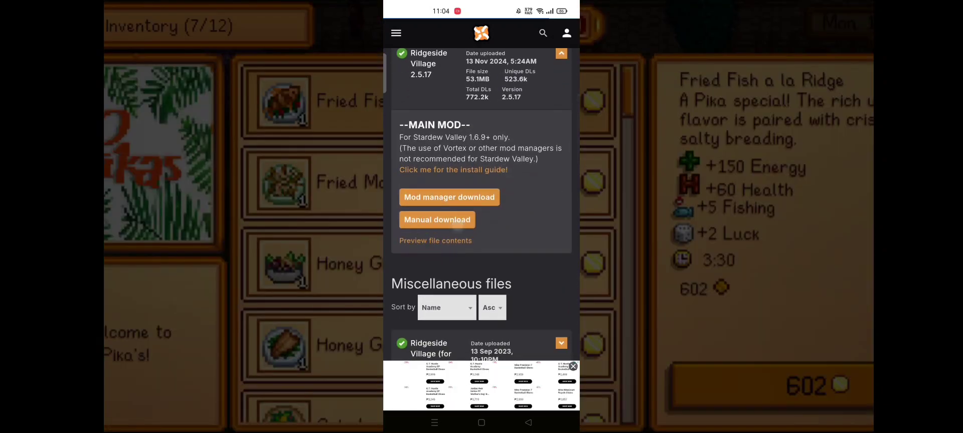
{"action": "left_click", "coordinate": [436, 220]}
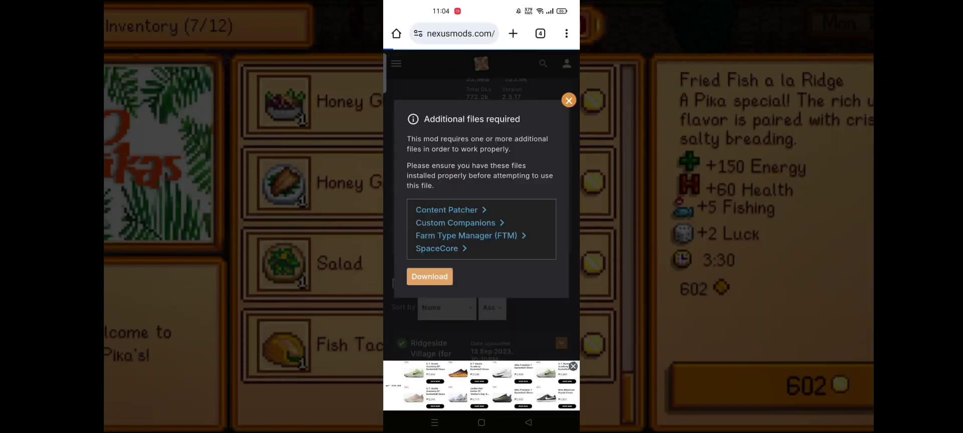
{"action": "left_click", "coordinate": [568, 100]}
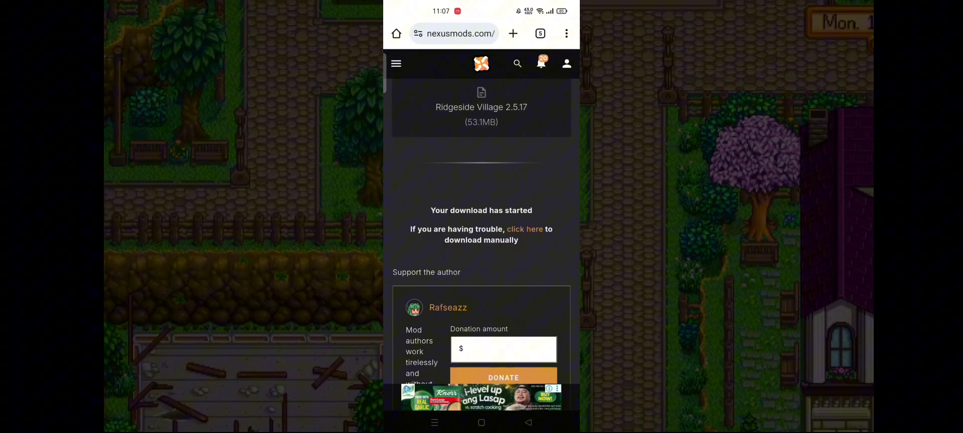
- Check the 53 MB download's progress in Chrome's Downloads and return to the mod page
{"action": "scroll", "scroll_direction": "up", "scroll_amount": 3}
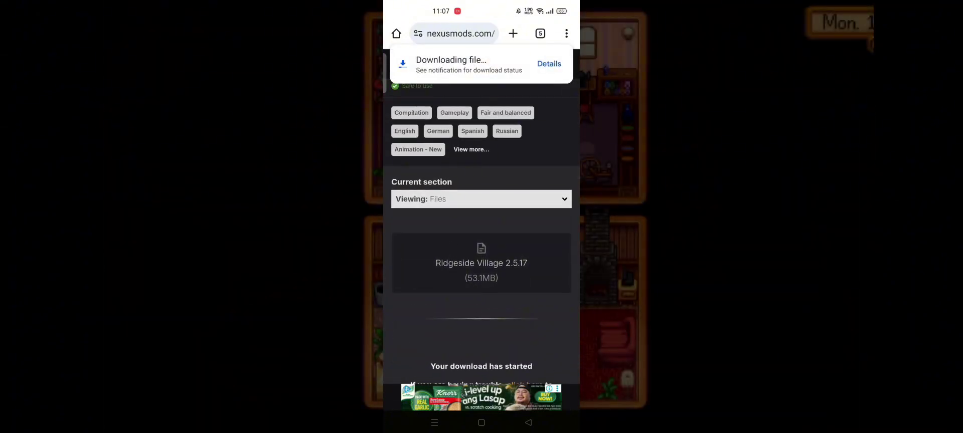
{"action": "left_click", "coordinate": [549, 63]}
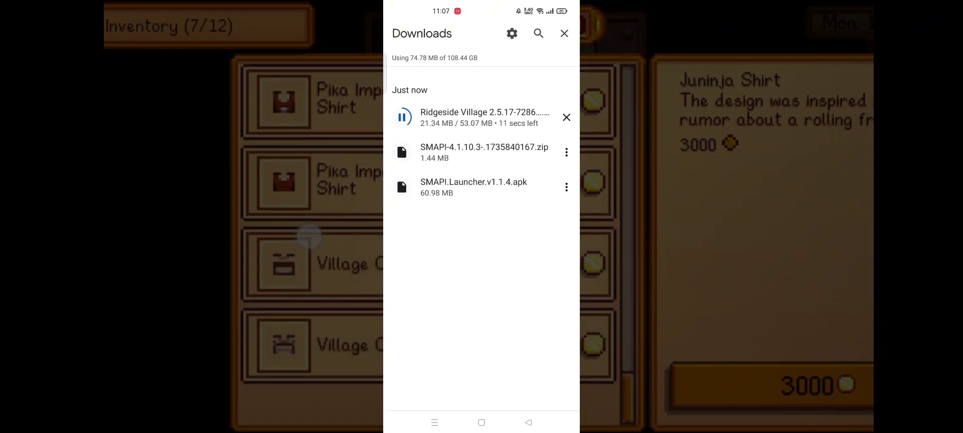
{"action": "left_click", "coordinate": [564, 33]}
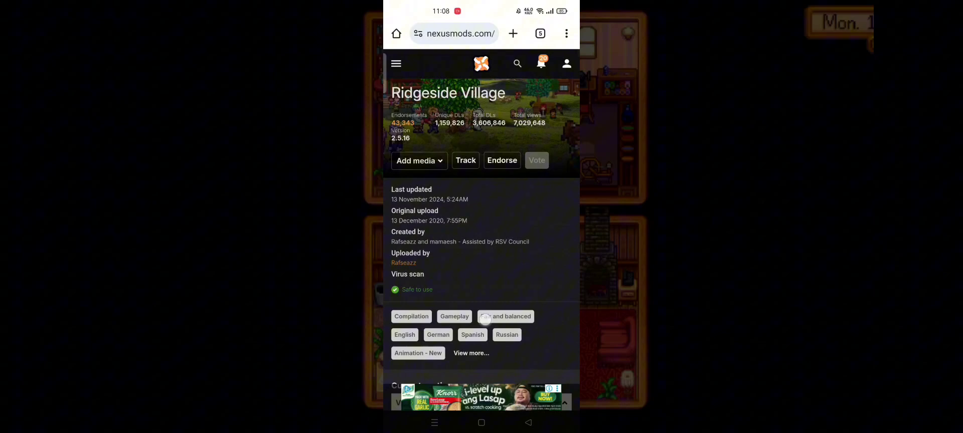
- From Requirements, download the required mods, ending with Farm Type Manager's slow download
{"action": "scroll", "scroll_direction": "down", "scroll_amount": 3}
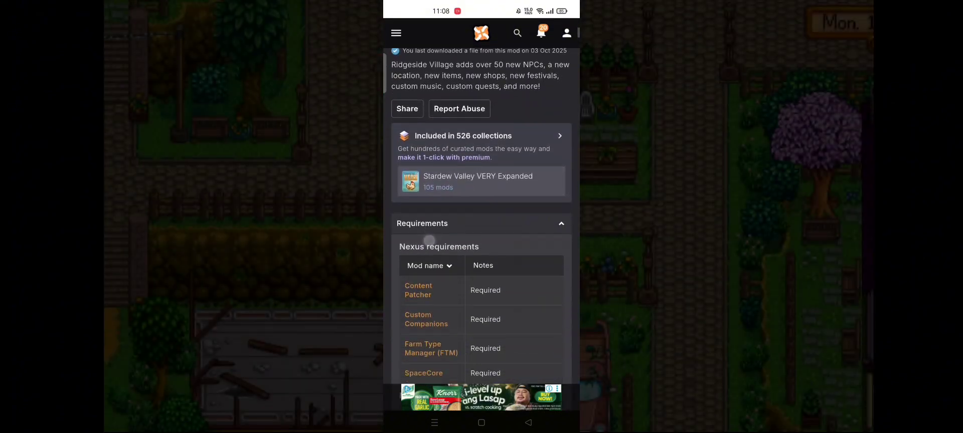
{"action": "scroll", "scroll_direction": "down", "scroll_amount": 3}
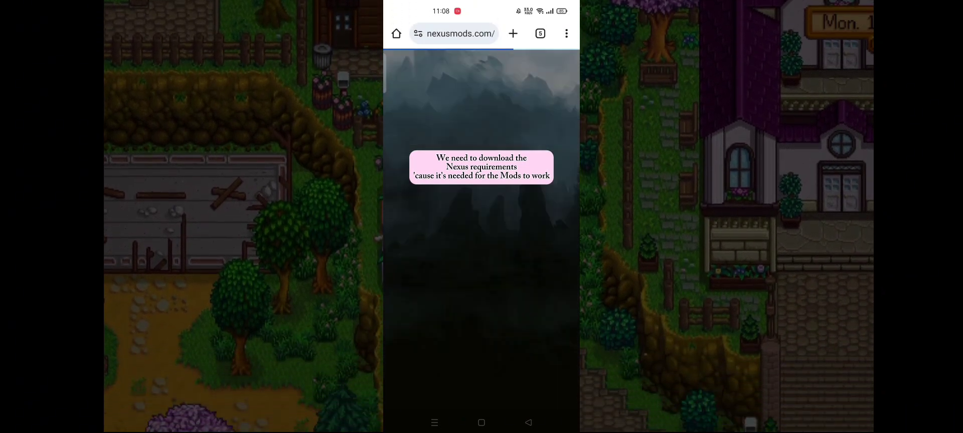
{"action": "left_click", "coordinate": [566, 33]}
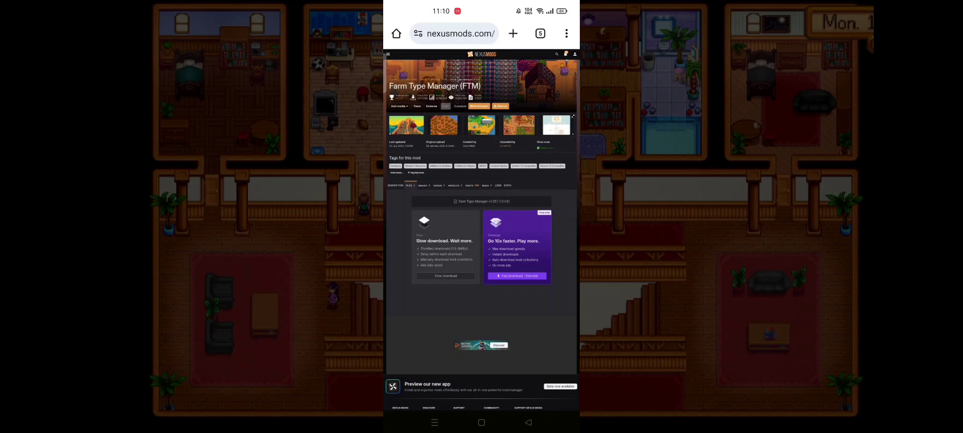
{"action": "left_click", "coordinate": [445, 276]}
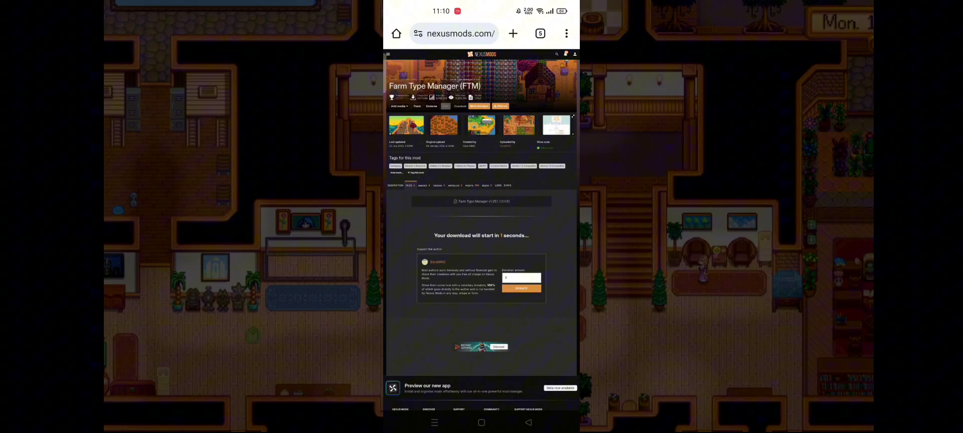
{"action": "left_click", "coordinate": [481, 201]}
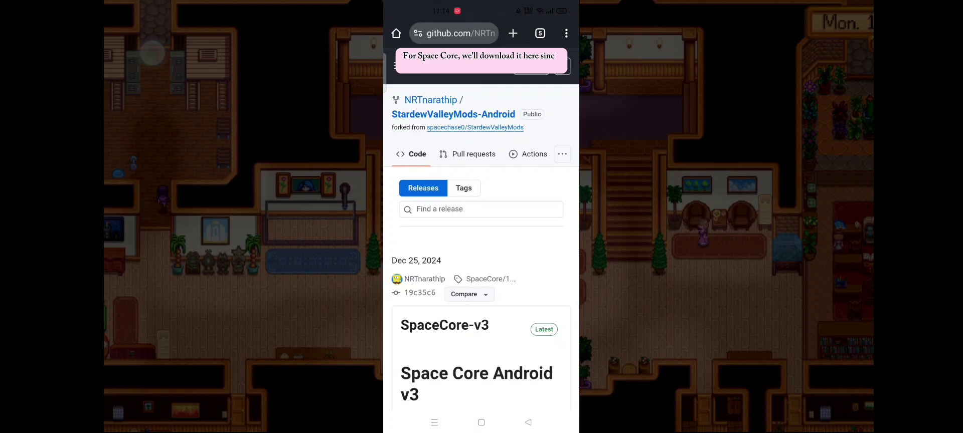
- Download the SpaceCore.1.27.0.Android-v3.zip asset from the GitHub release
{"action": "scroll", "scroll_direction": "down", "scroll_amount": 3}
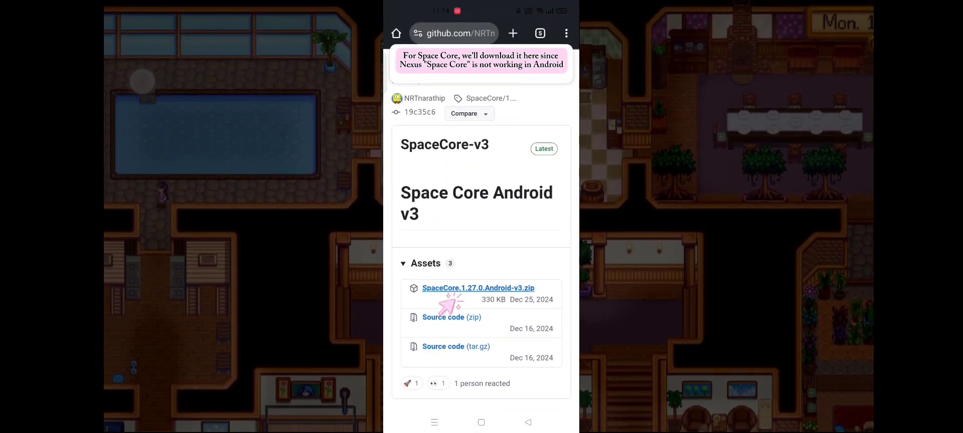
{"action": "left_click", "coordinate": [477, 288]}
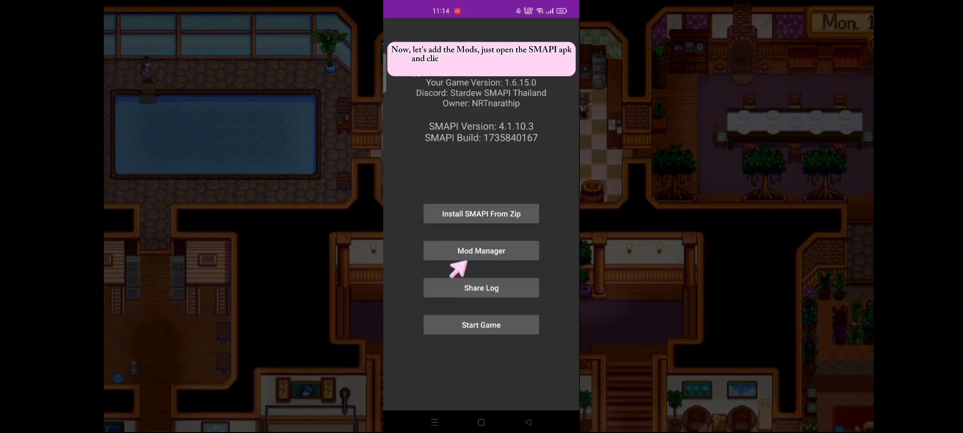
- In Mod Manager, install the first downloaded mod zip from the Downloads folder
{"action": "left_click", "coordinate": [481, 251]}
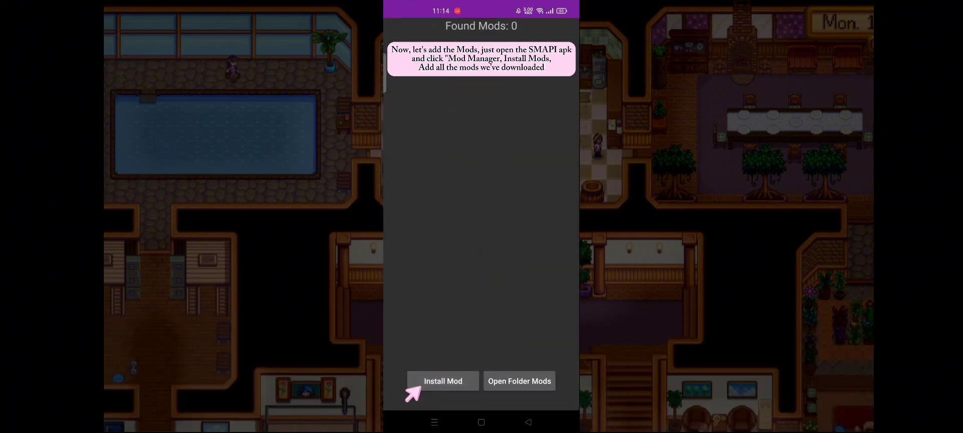
{"action": "left_click", "coordinate": [443, 381]}
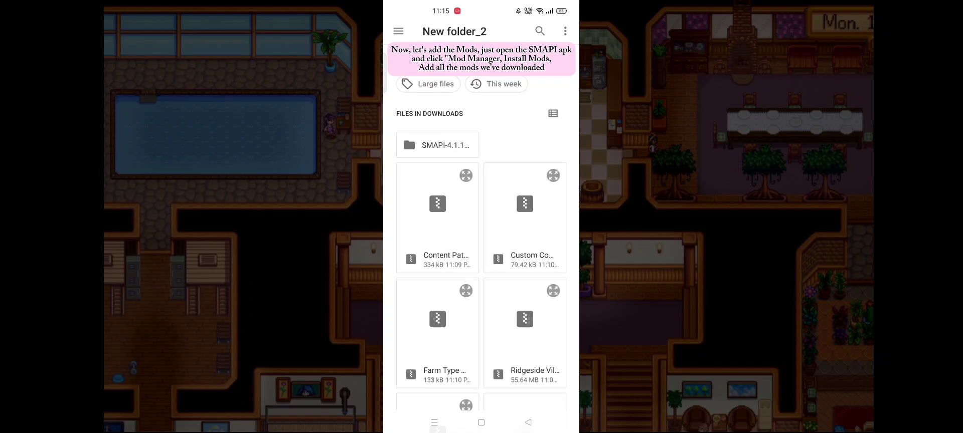
{"action": "scroll", "scroll_direction": "down", "scroll_amount": 3}
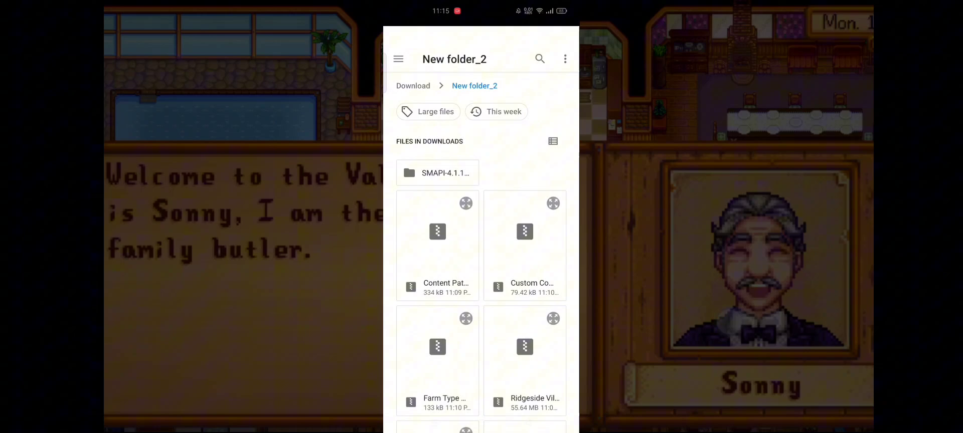
{"action": "scroll", "scroll_direction": "down", "scroll_amount": 3}
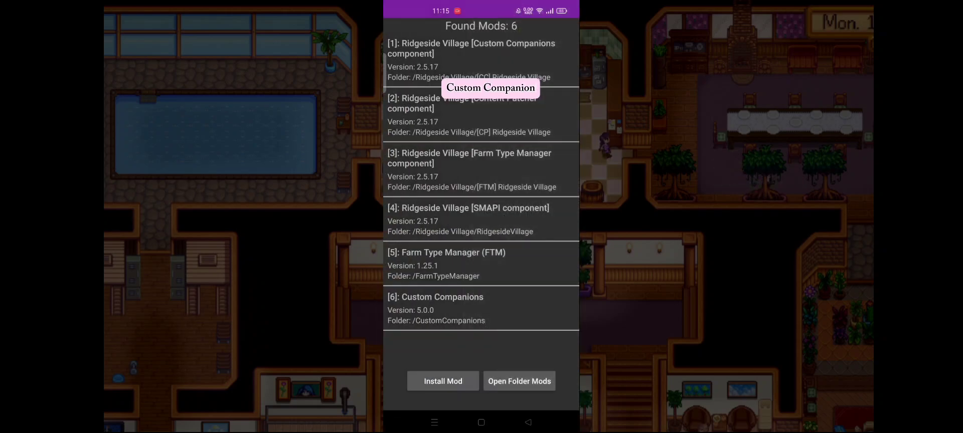
- Install the remaining downloaded mod zips, bringing the found mods to eight
{"action": "left_click", "coordinate": [443, 381]}
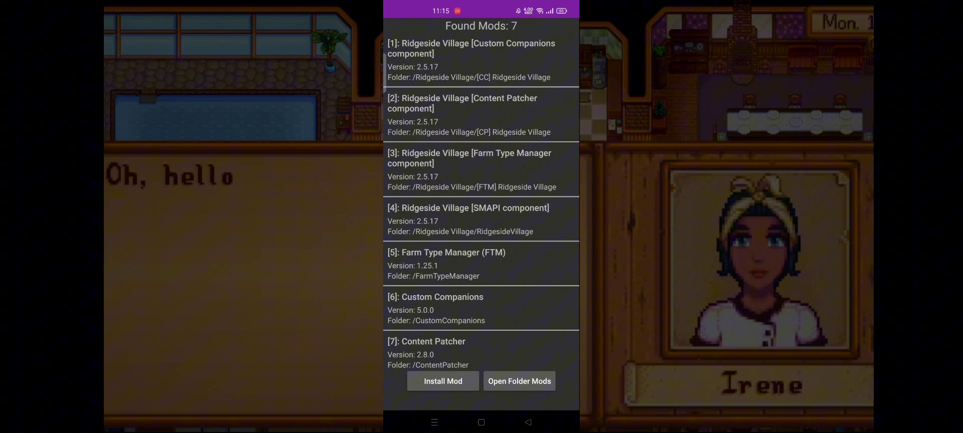
{"action": "left_click", "coordinate": [518, 381]}
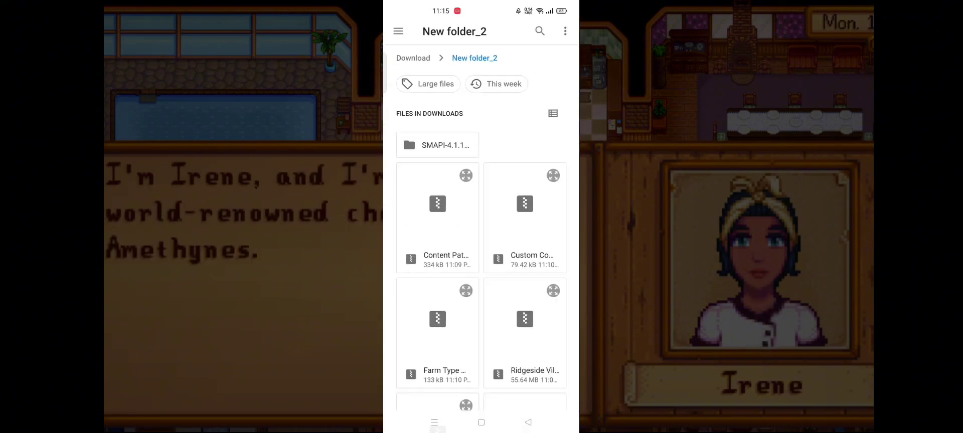
{"action": "scroll", "scroll_direction": "down", "scroll_amount": 3}
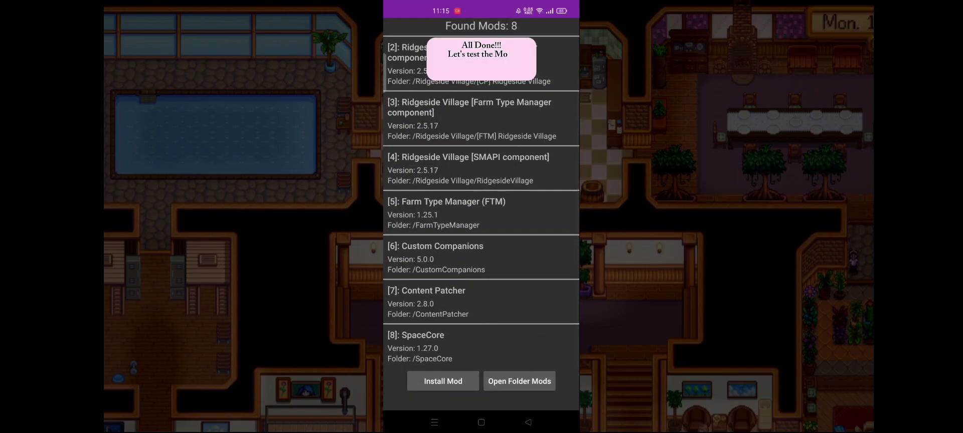
- Return to the main screen, dismiss the SpaceCore notice and start the modded game
{"action": "left_click", "coordinate": [443, 382]}
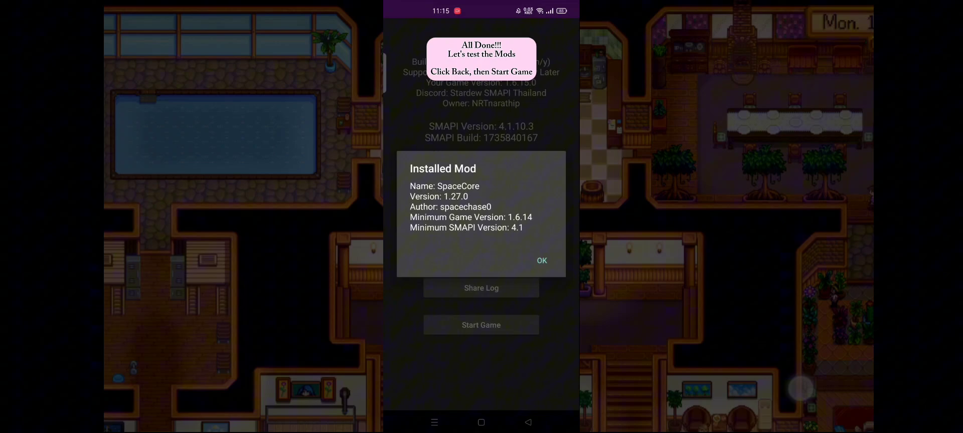
{"action": "left_click", "coordinate": [541, 260]}
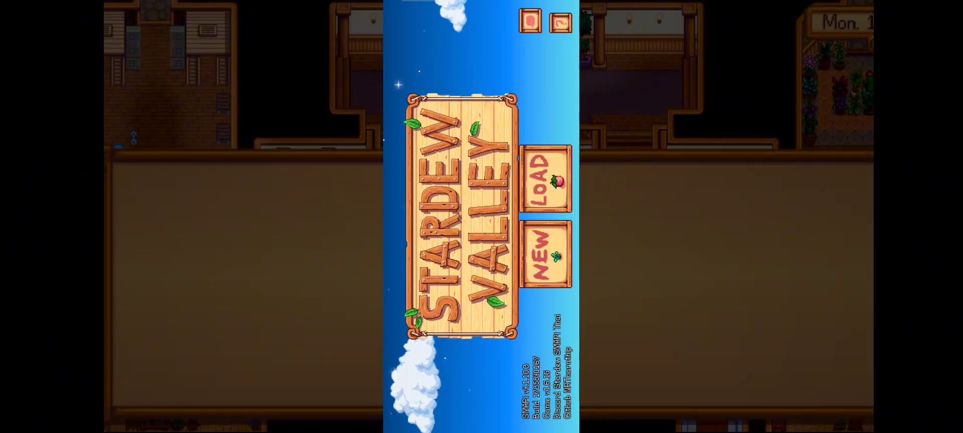
- Create a new save named Asilrem, confirm the farm name and select Meadowlands Farm
{"action": "left_click", "coordinate": [543, 255]}
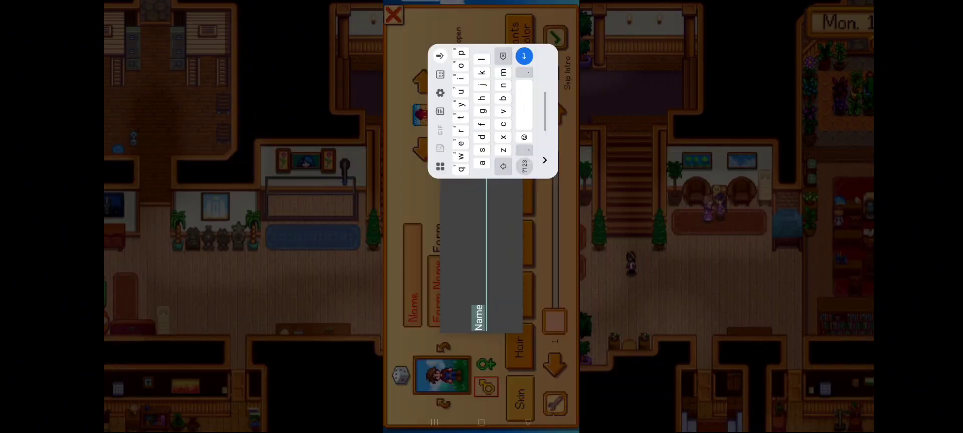
{"action": "left_click", "coordinate": [524, 56]}
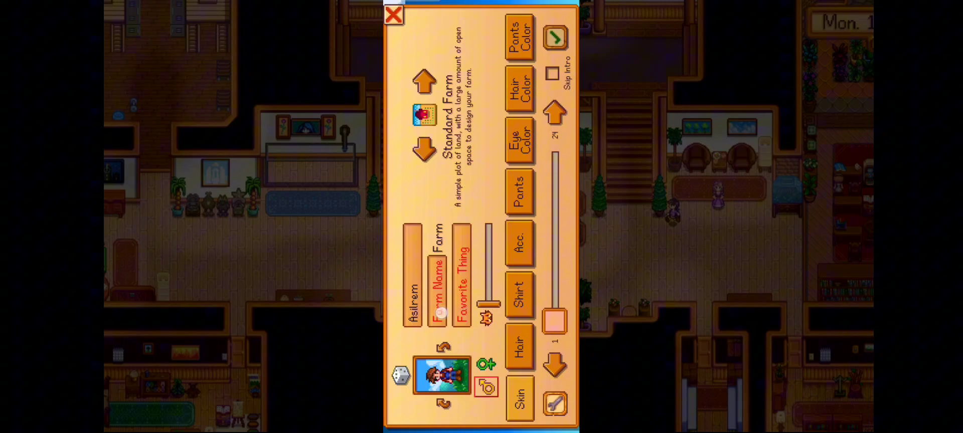
{"action": "left_click", "coordinate": [433, 273]}
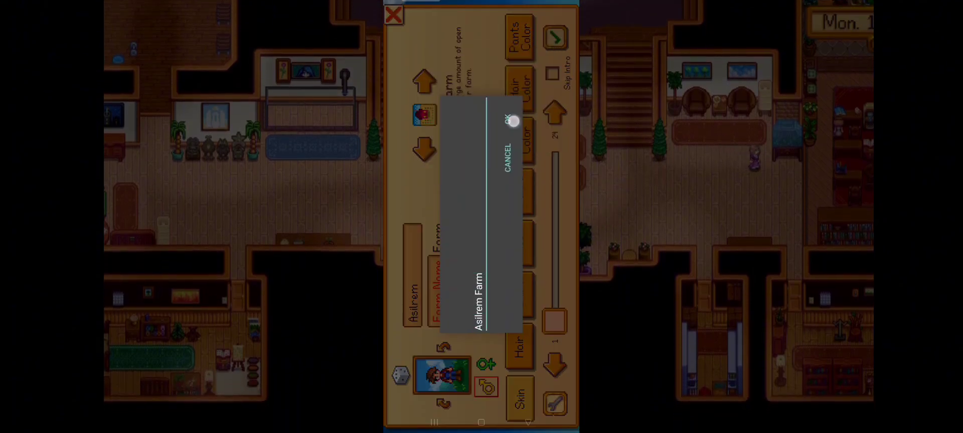
{"action": "left_click", "coordinate": [513, 121]}
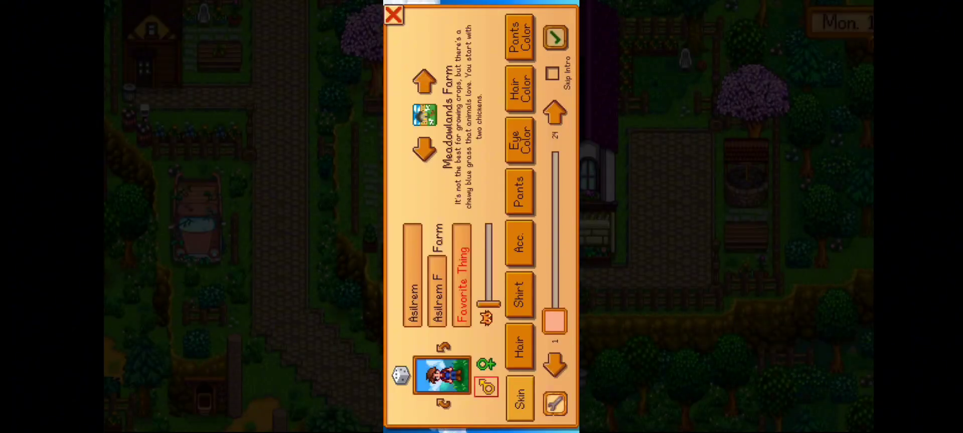